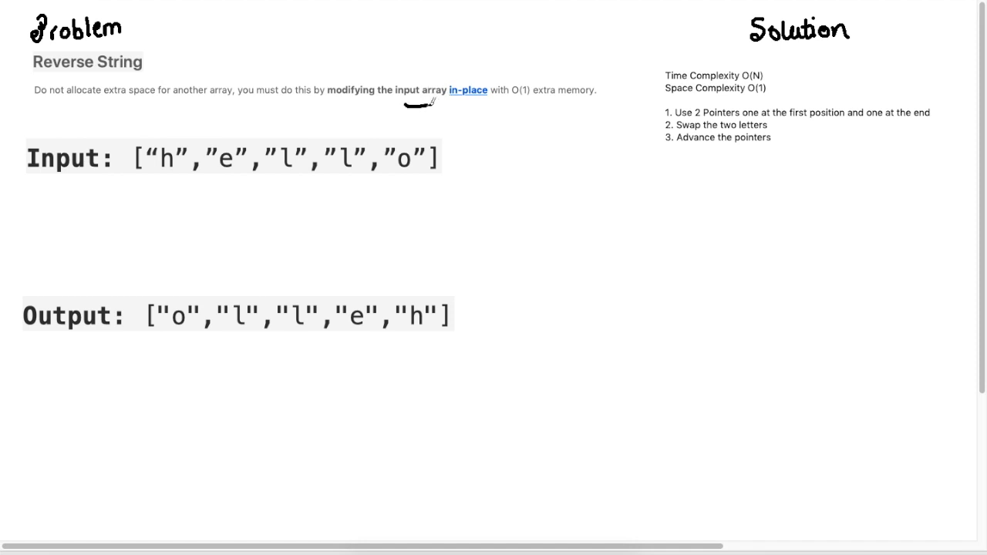
# Step: Draw a pen underline beneath 'input array in-place' in the problem statement
pyautogui.moveTo(404, 105); pyautogui.dragTo(502, 91)
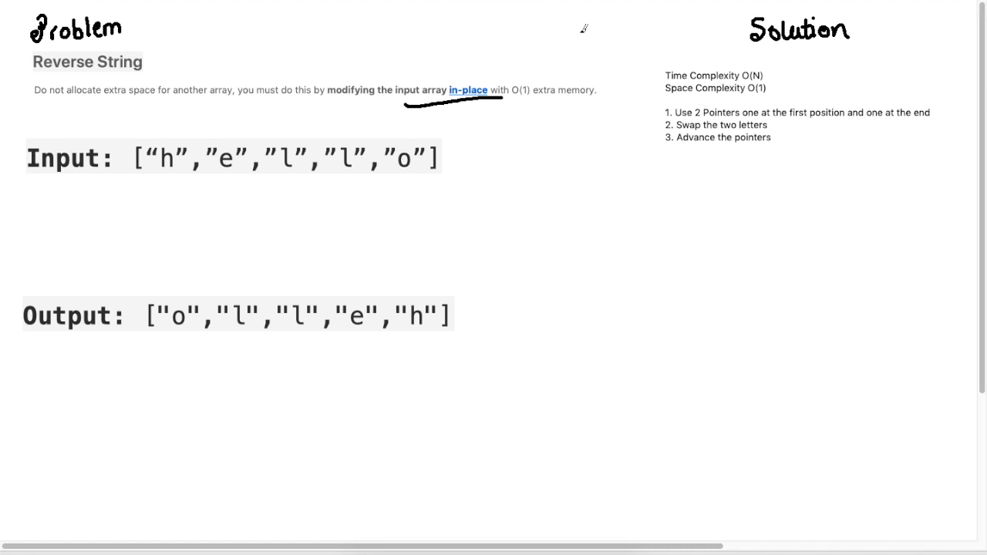
pyautogui.moveTo(429, 358)
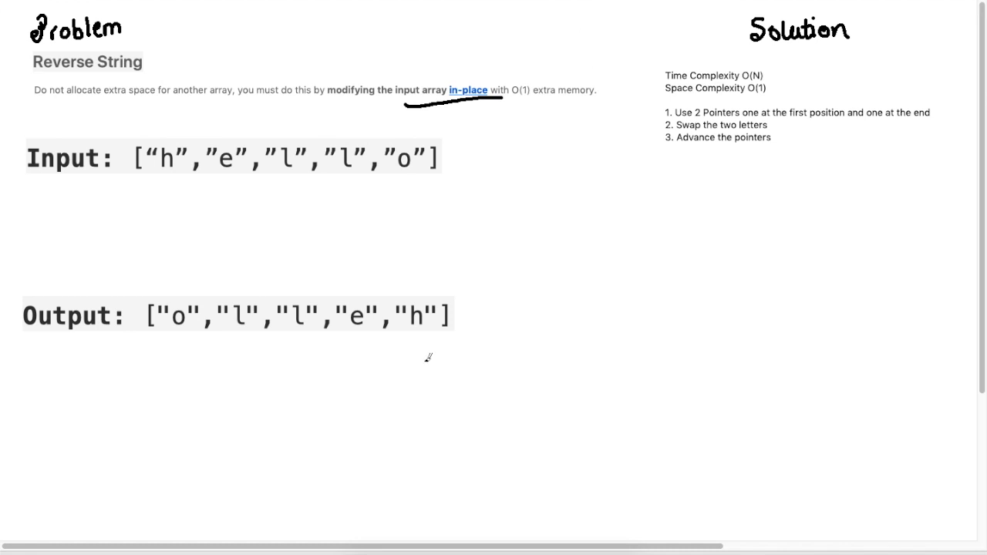
pyautogui.moveTo(122, 278)
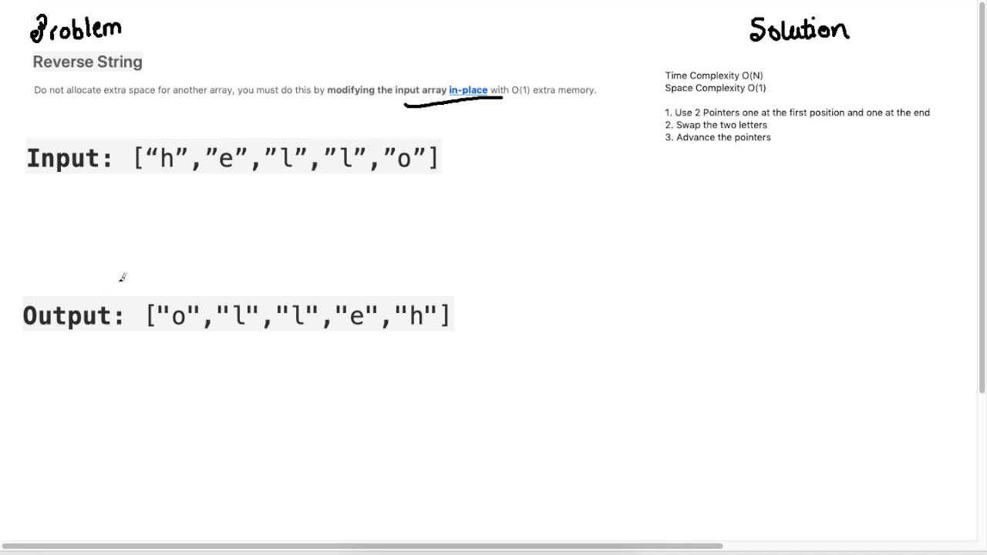
pyautogui.moveTo(170, 154)
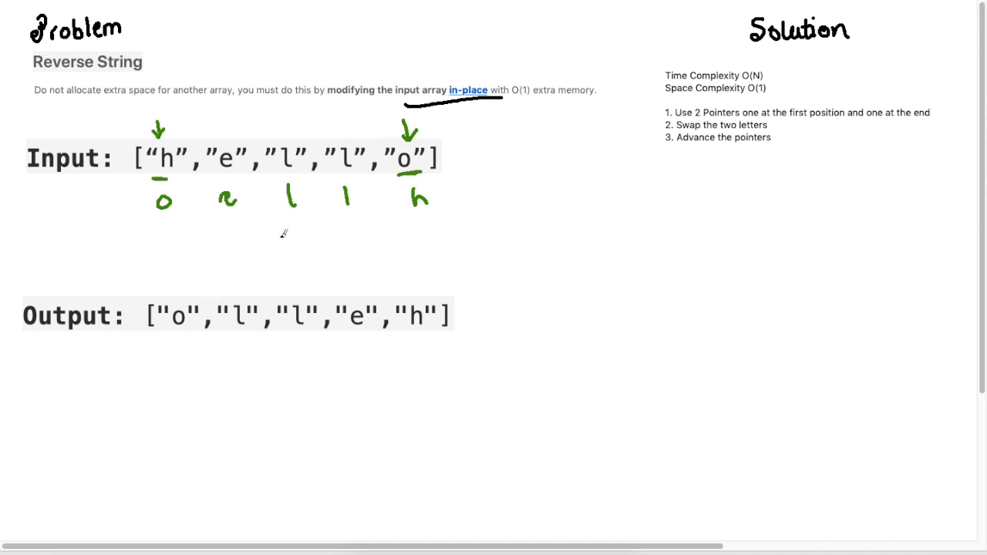
pyautogui.moveTo(356, 139)
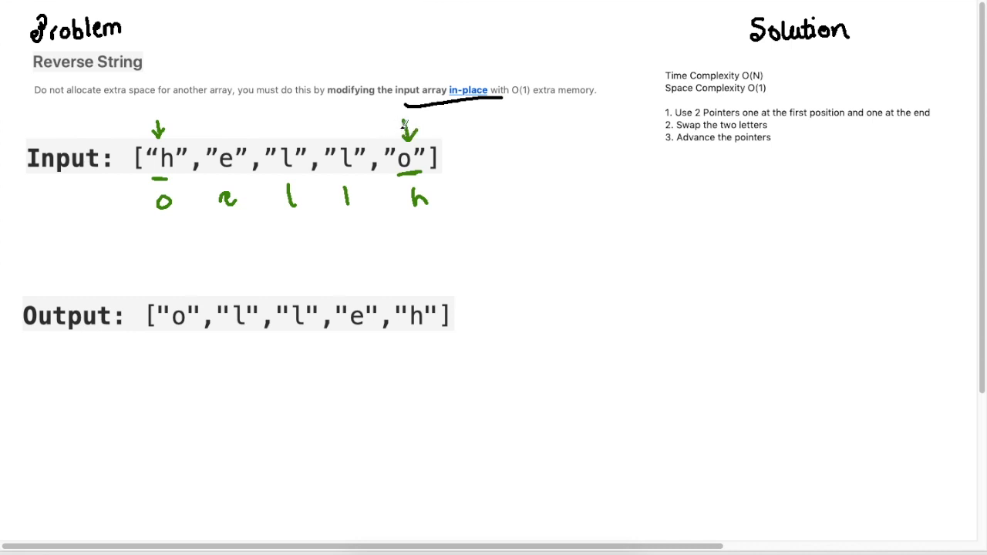
# Step: Mark arrows over 'e' and the second 'l', then handwrite the row 'o l l e h' beneath
pyautogui.moveTo(370, 131); pyautogui.dragTo(409, 126)
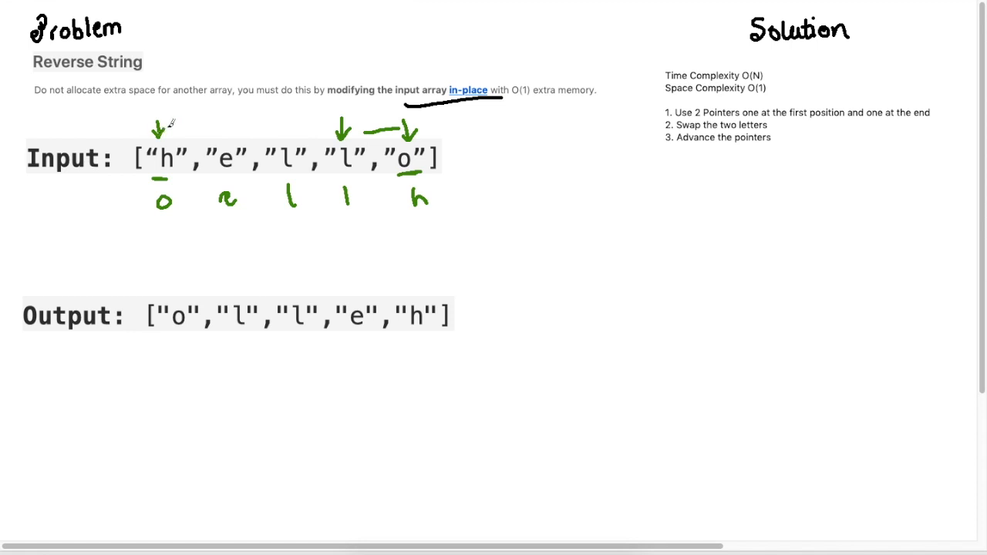
pyautogui.moveTo(223, 120)
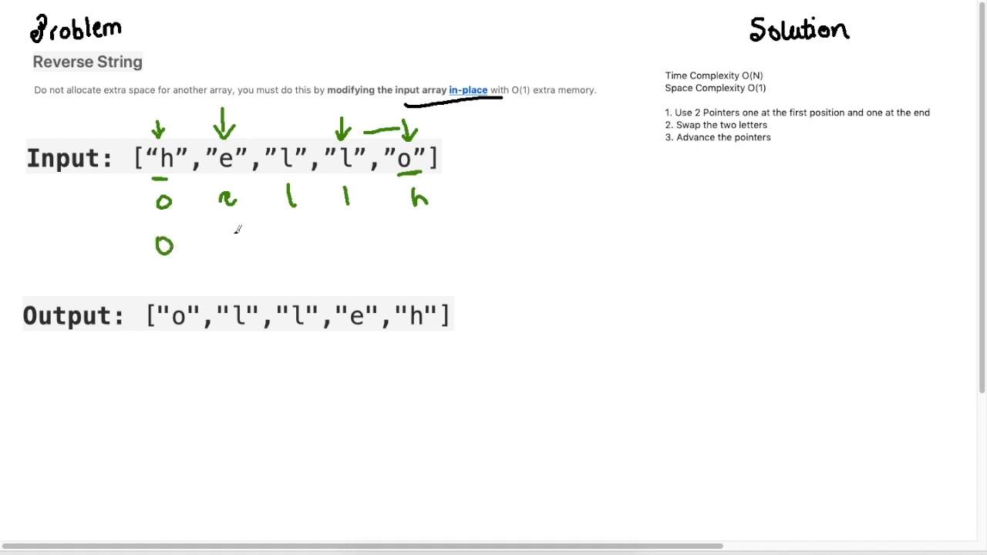
pyautogui.moveTo(232, 231); pyautogui.dragTo(231, 250)
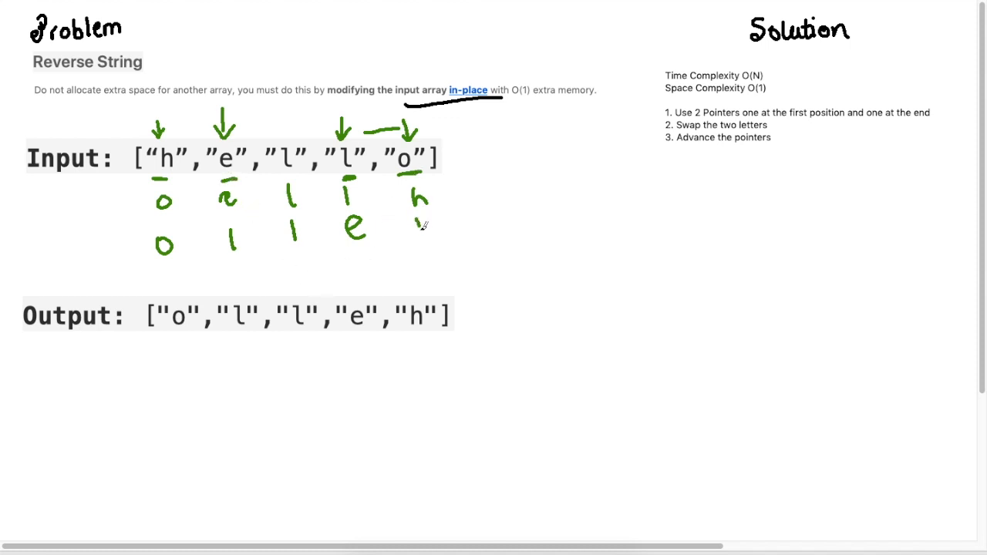
pyautogui.click(429, 231)
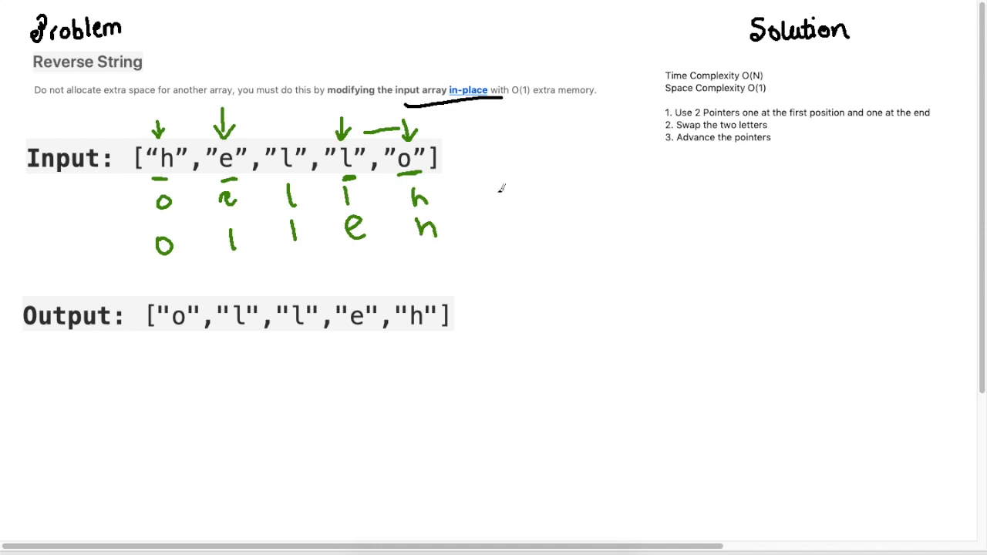
pyautogui.moveTo(420, 352)
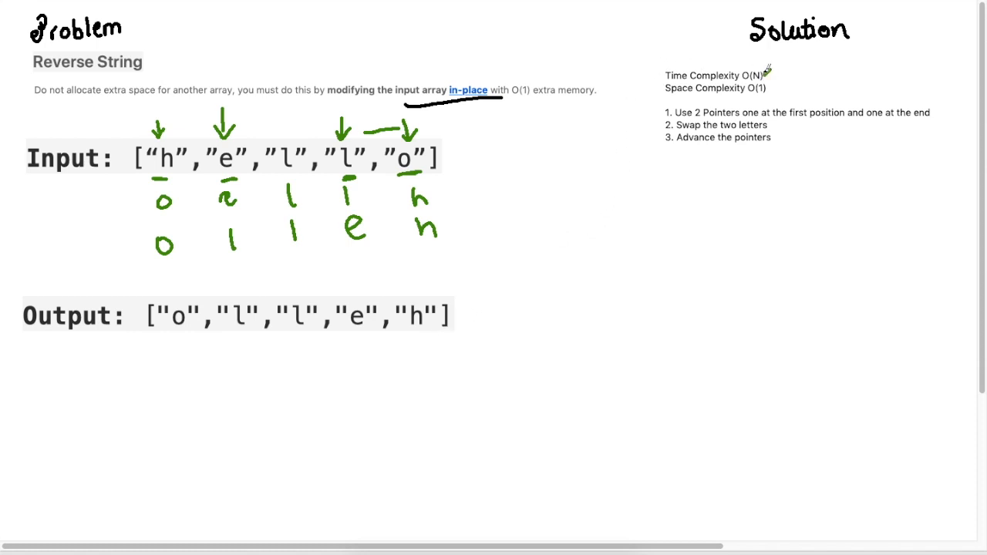
pyautogui.moveTo(612, 188)
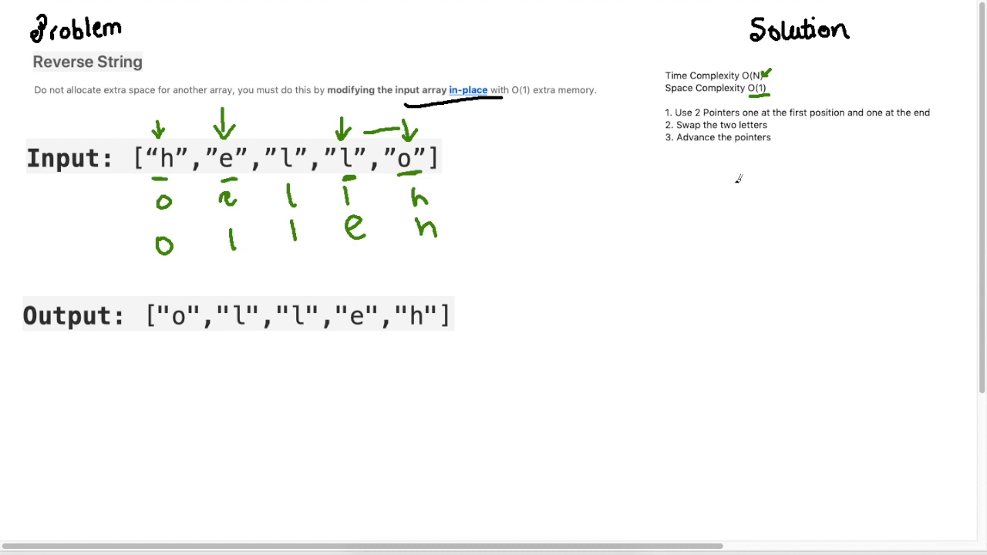
pyautogui.moveTo(679, 176)
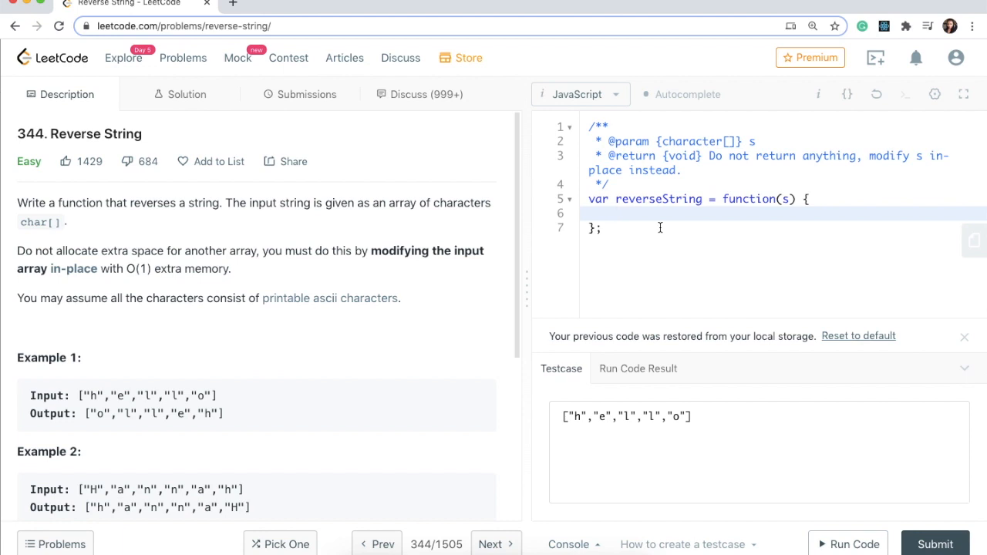
# Step: Declare 'let left = 0;' and 'let right = s.length - 1;' inside reverseString
pyautogui.write('let left')
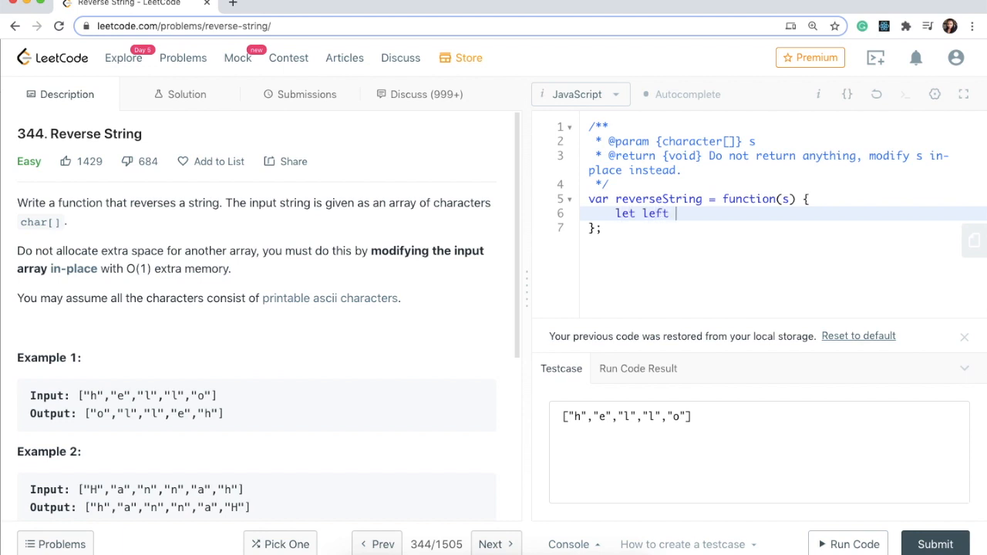
pyautogui.write('= 0;')
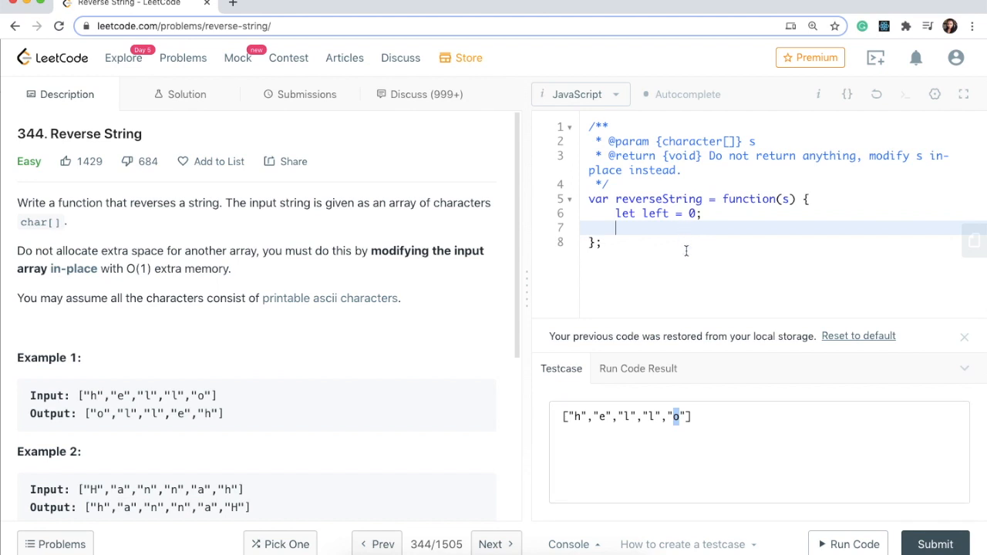
pyautogui.write('let')
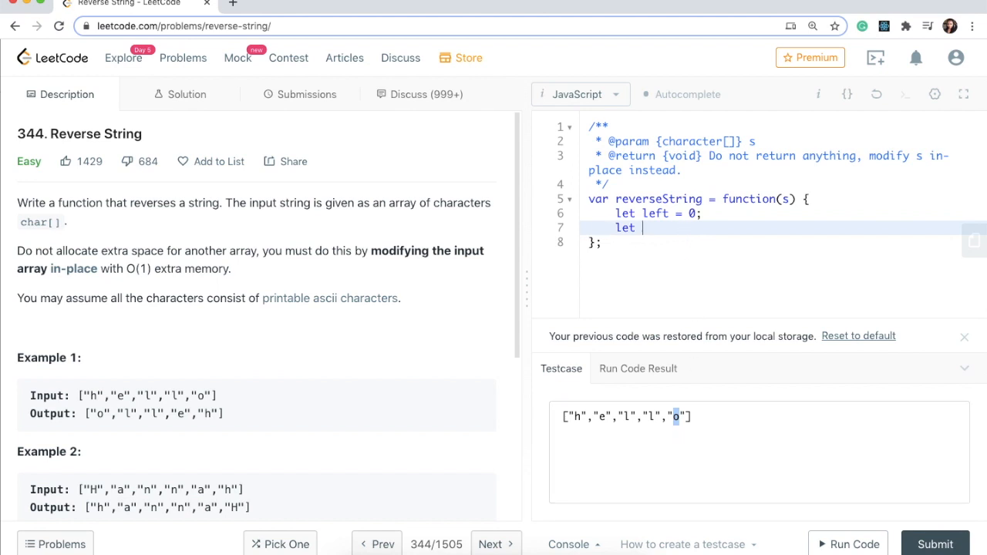
pyautogui.write('right = s')
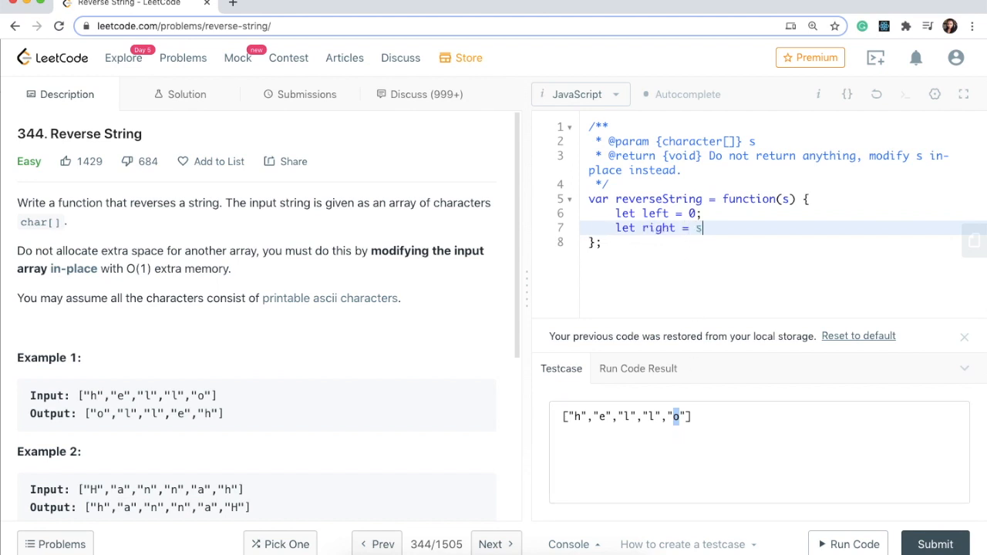
pyautogui.write('.length')
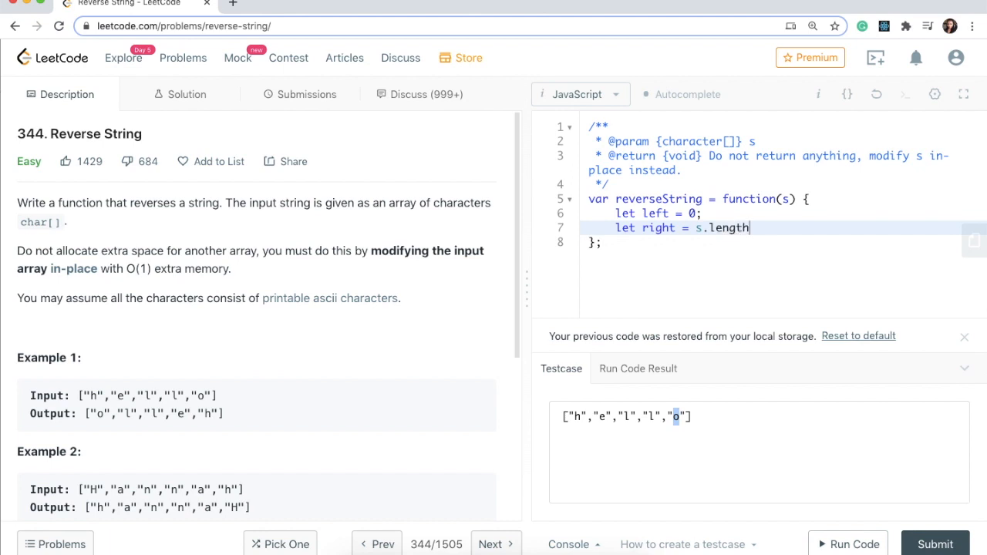
pyautogui.write('- 1;')
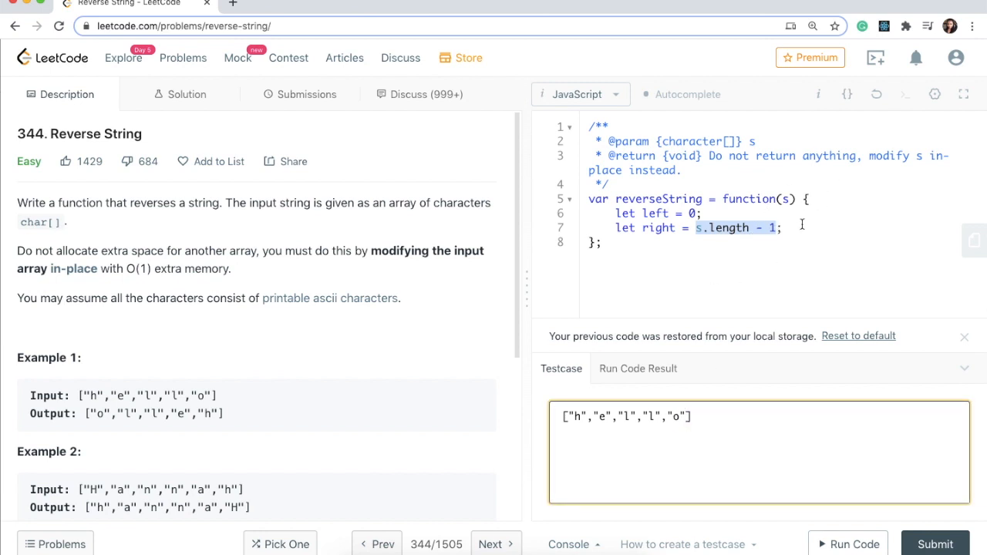
pyautogui.click(784, 228)
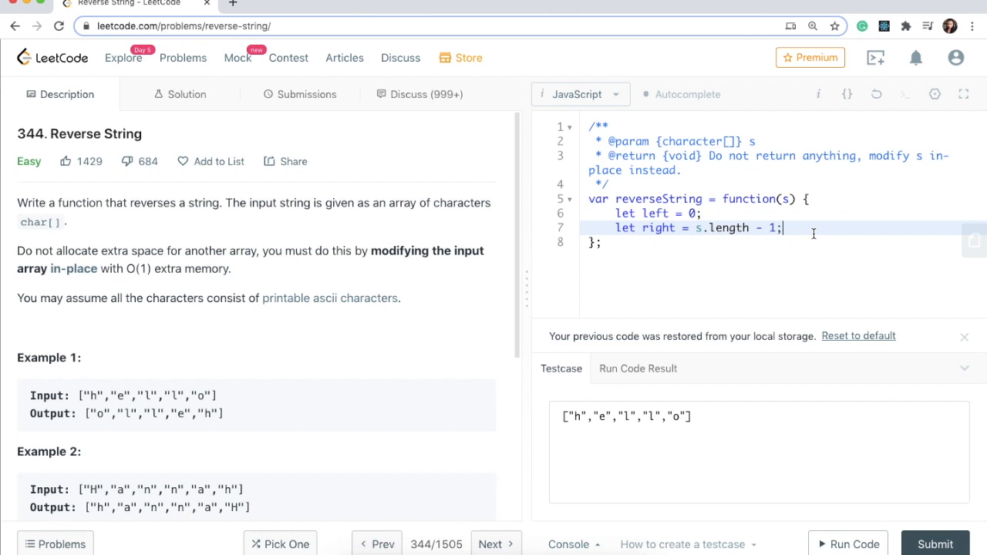
# Step: Write 'while(left < right){' after the pointer declarations
pyautogui.write('wh')
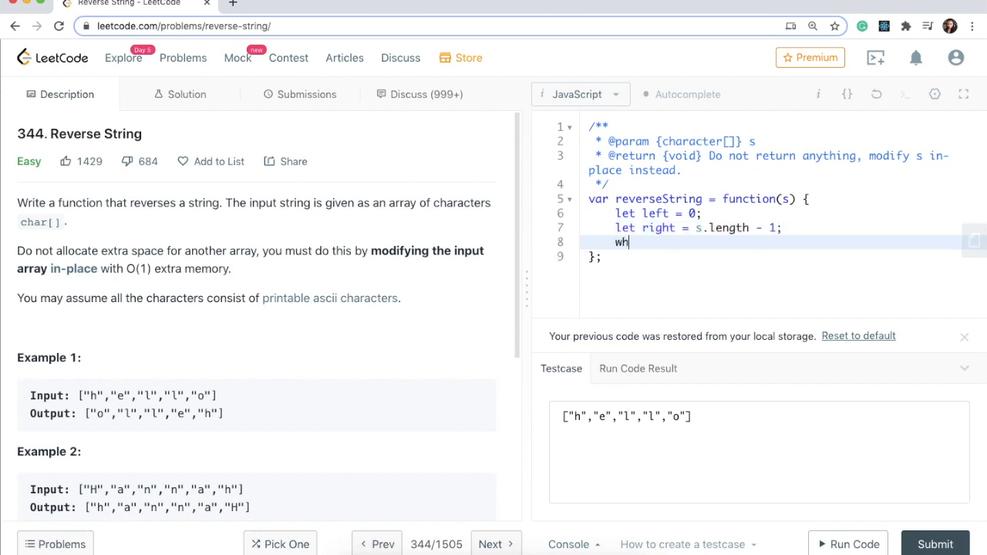
pyautogui.write('ile(left')
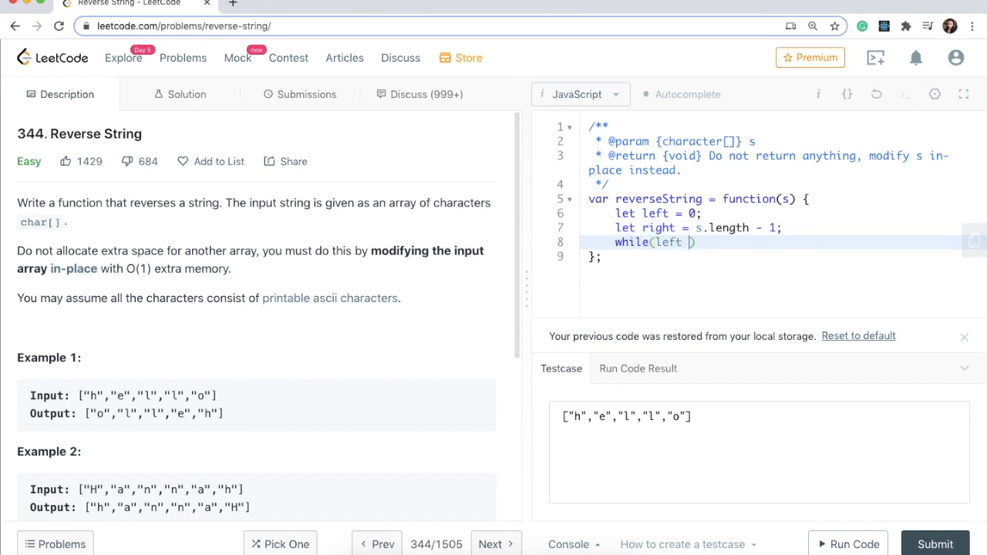
pyautogui.write('< right)')
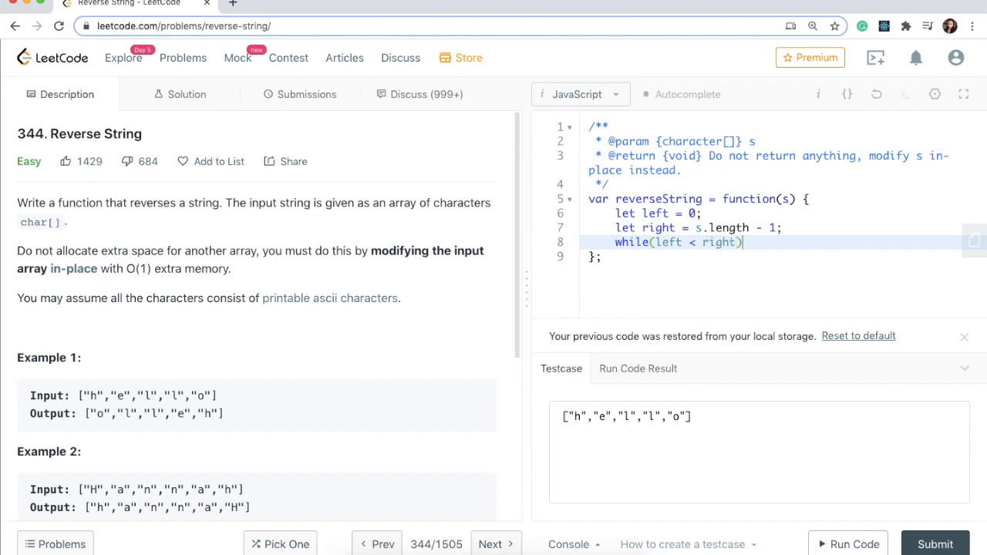
pyautogui.write('{')
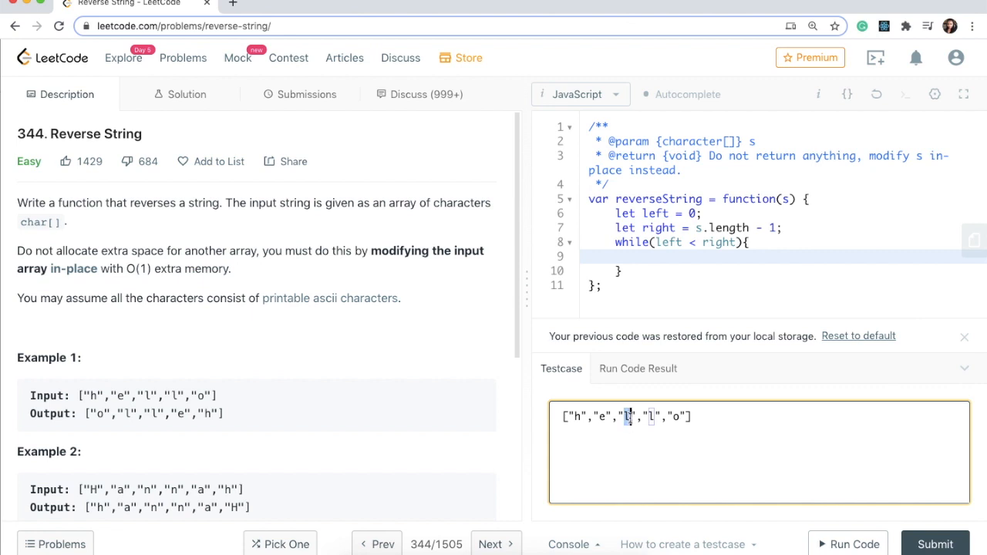
pyautogui.moveTo(697, 312)
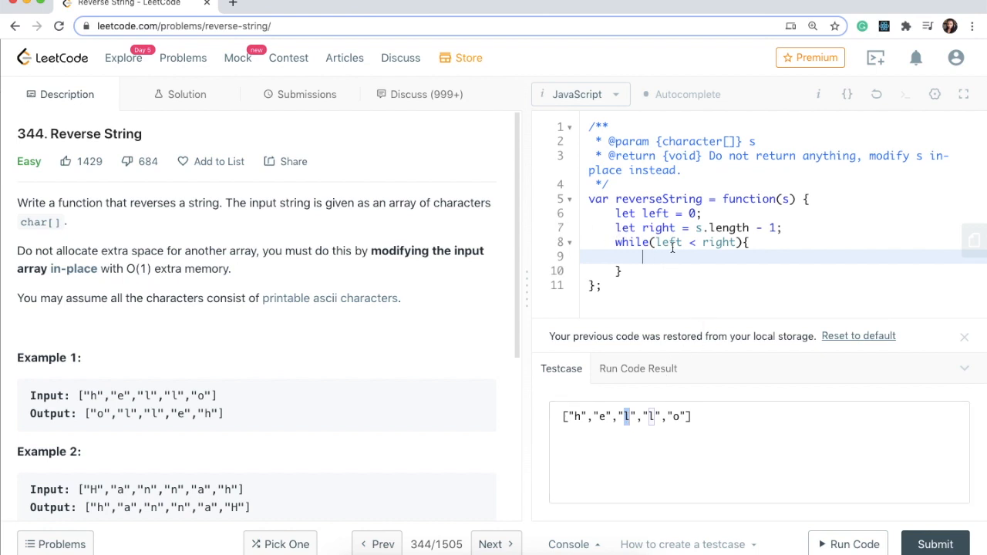
# Step: Store the left character with 'let hold = s[left];' inside the loop
pyautogui.write('let hold')
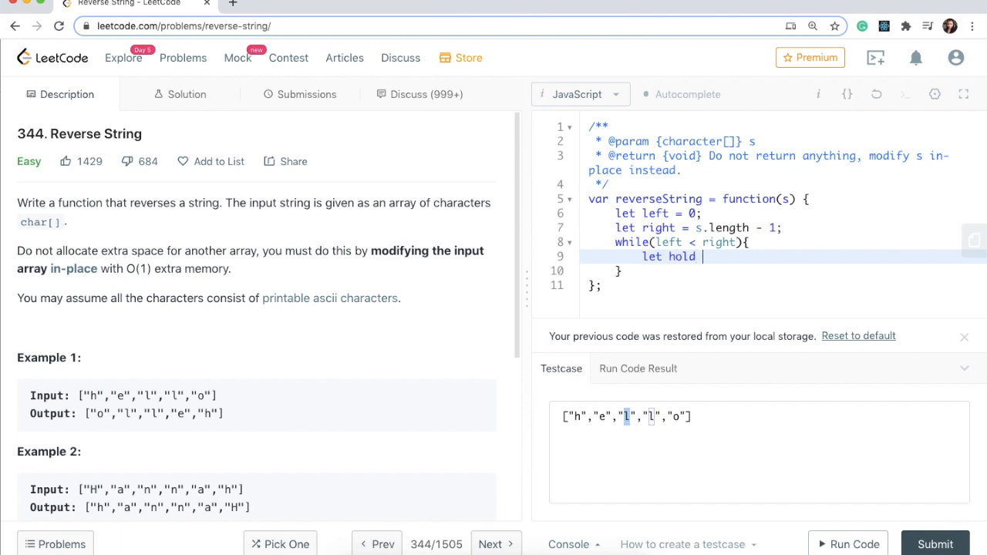
pyautogui.write('=')
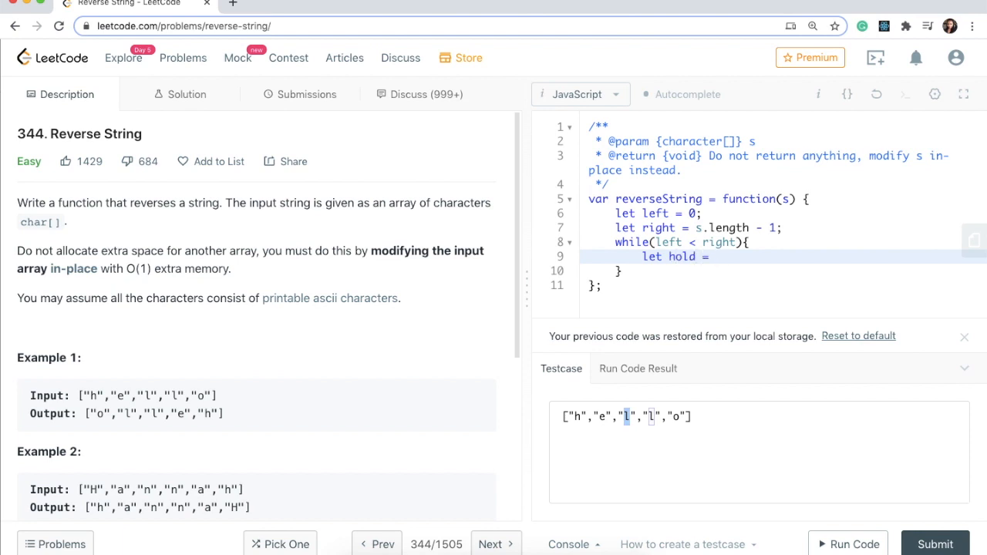
pyautogui.click(713, 256)
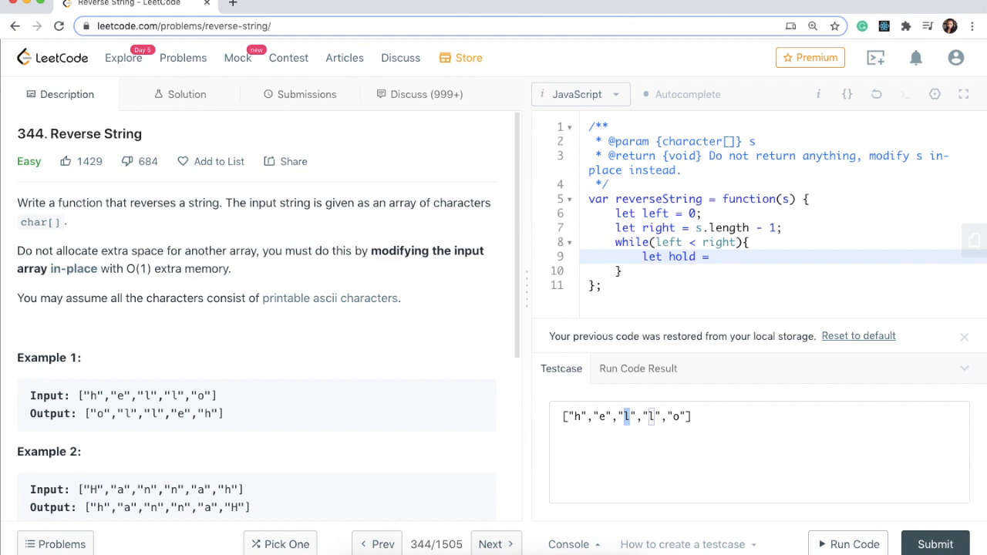
pyautogui.write('s')
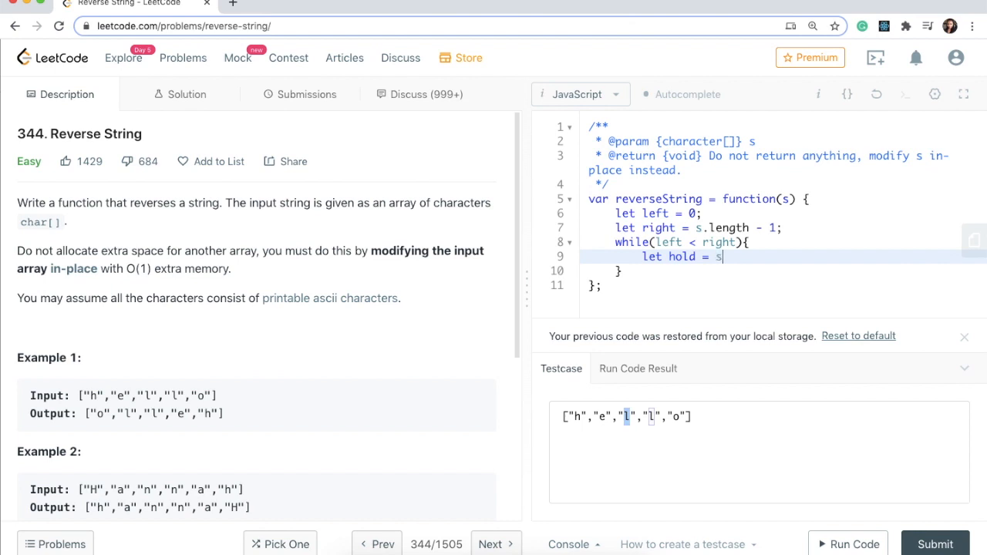
pyautogui.write('[left]')
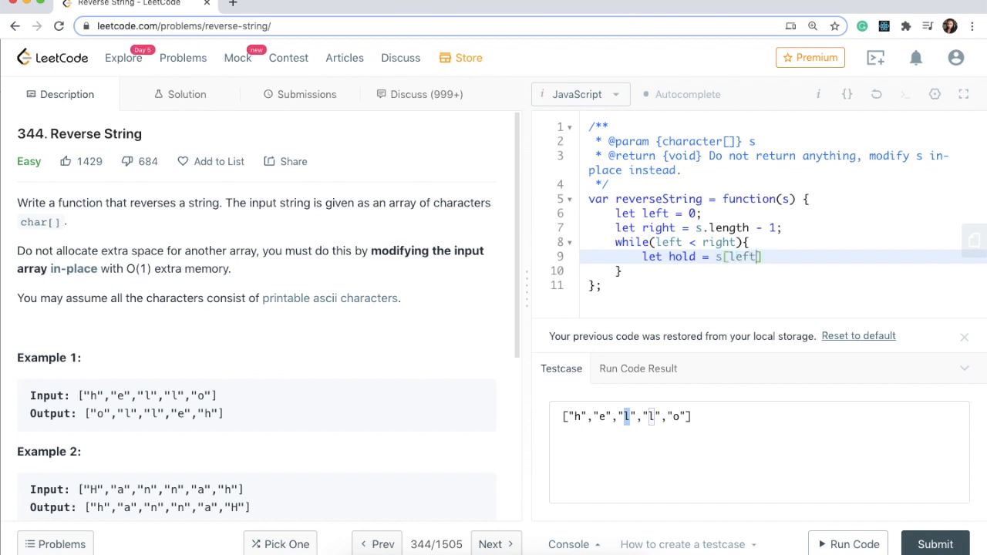
pyautogui.press('Enter')
pyautogui.write('s[')
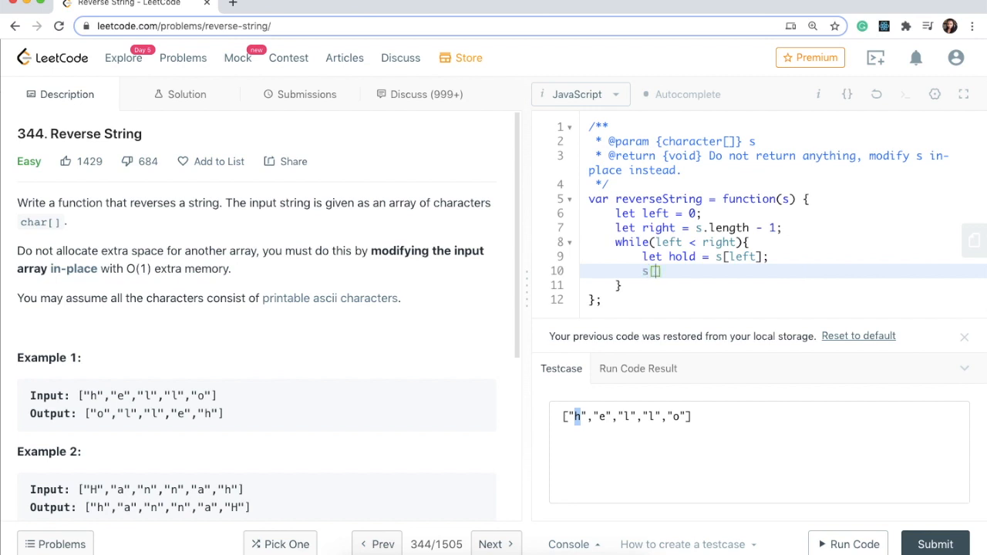
# Step: Assign 's[left] = s[right]' on the next line of the loop
pyautogui.write('left] =')
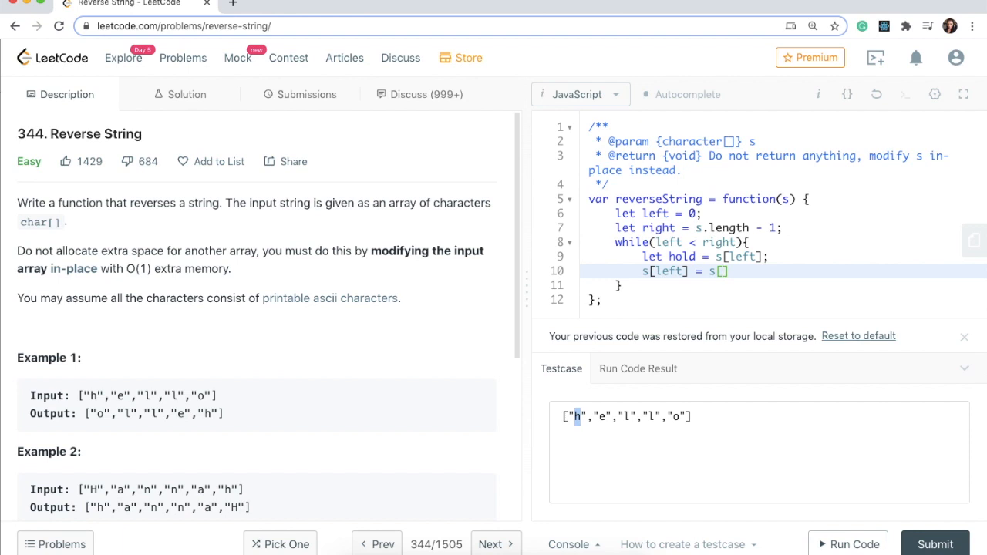
pyautogui.write('right]')
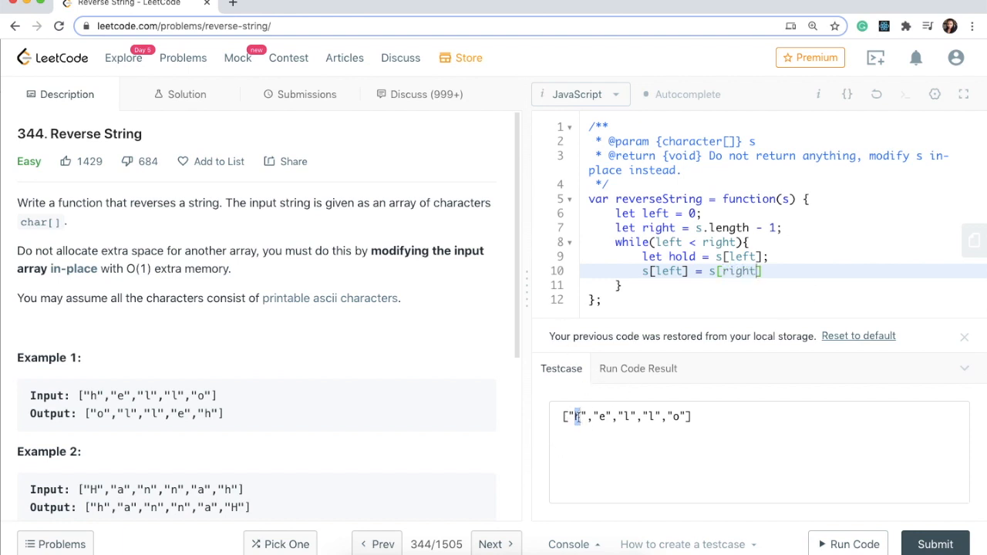
pyautogui.click(694, 418)
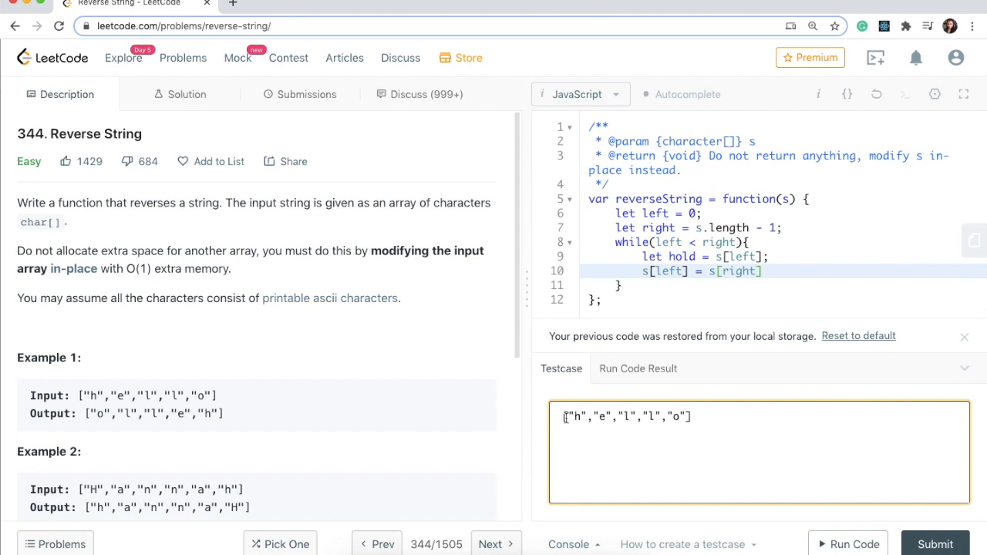
# Step: End the s[left] line with ';' and add 's[right] = hold;' to finish the swap
pyautogui.click(574, 417)
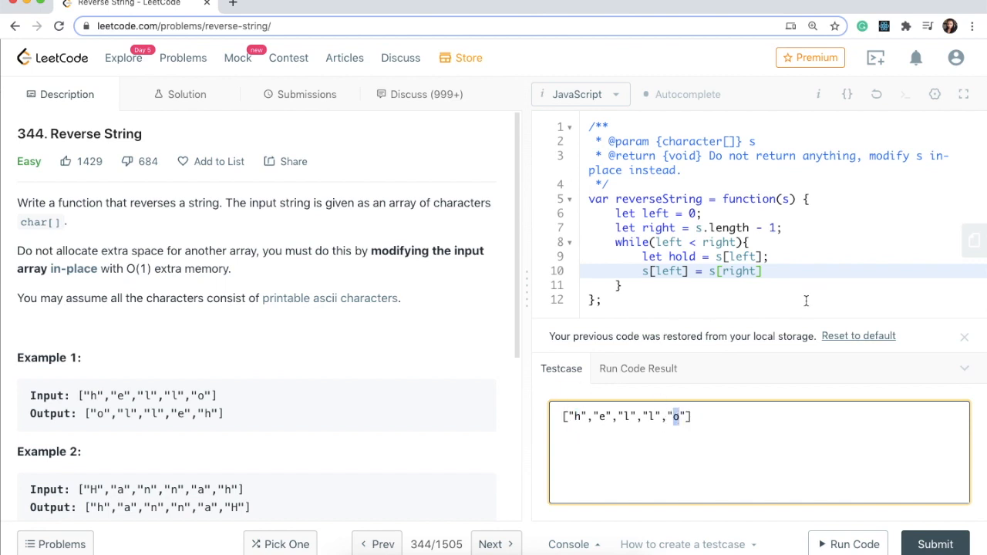
pyautogui.press('Enter')
pyautogui.write('s[righ')
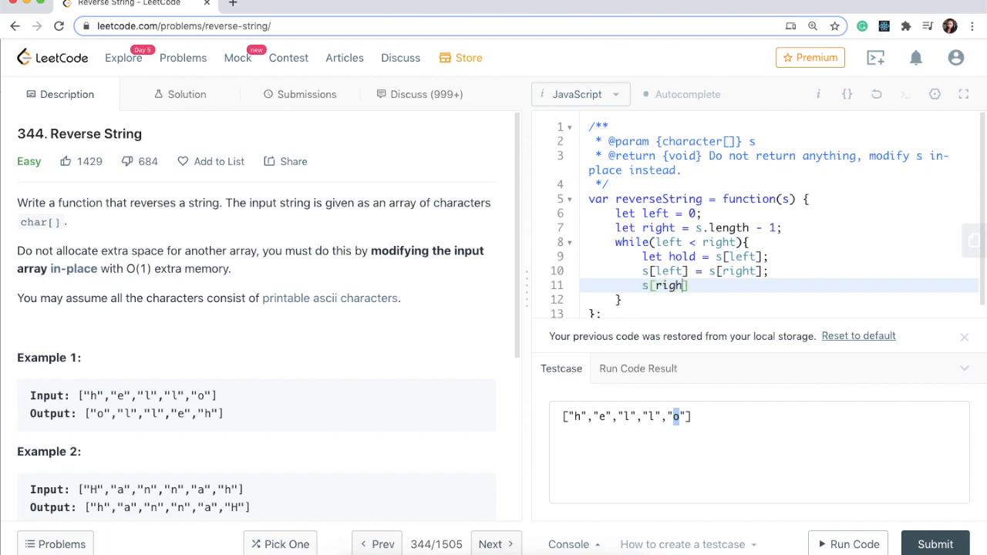
pyautogui.write('t]')
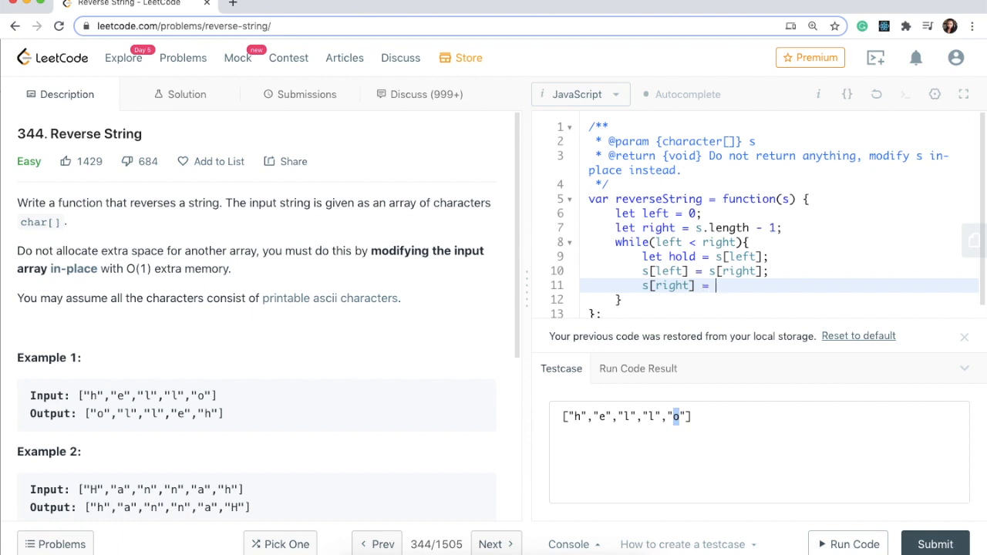
pyautogui.write('hol')
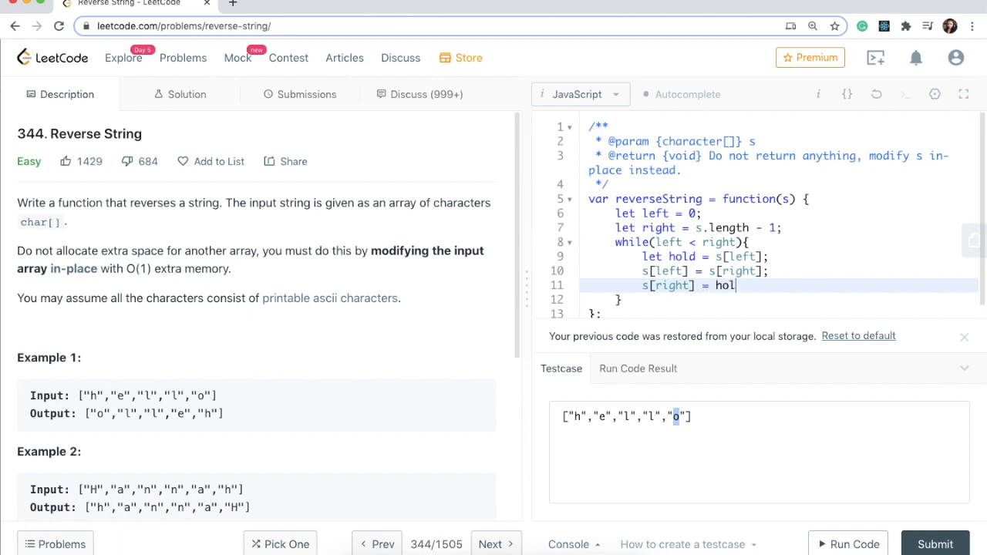
pyautogui.write('d;')
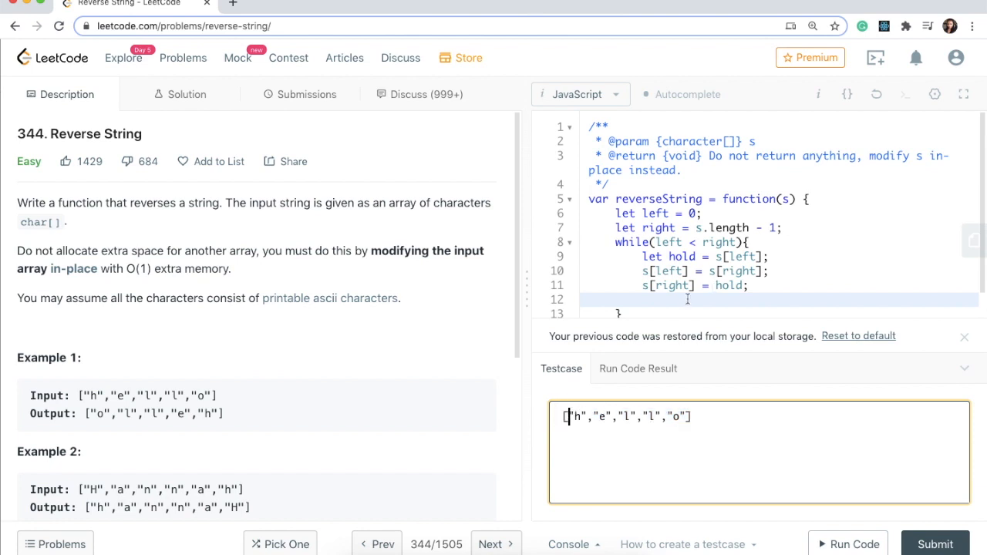
# Step: Add 'left++;' and 'right--;' to the loop and submit, getting Accepted at 78.20% runtime
pyautogui.write('left++;')
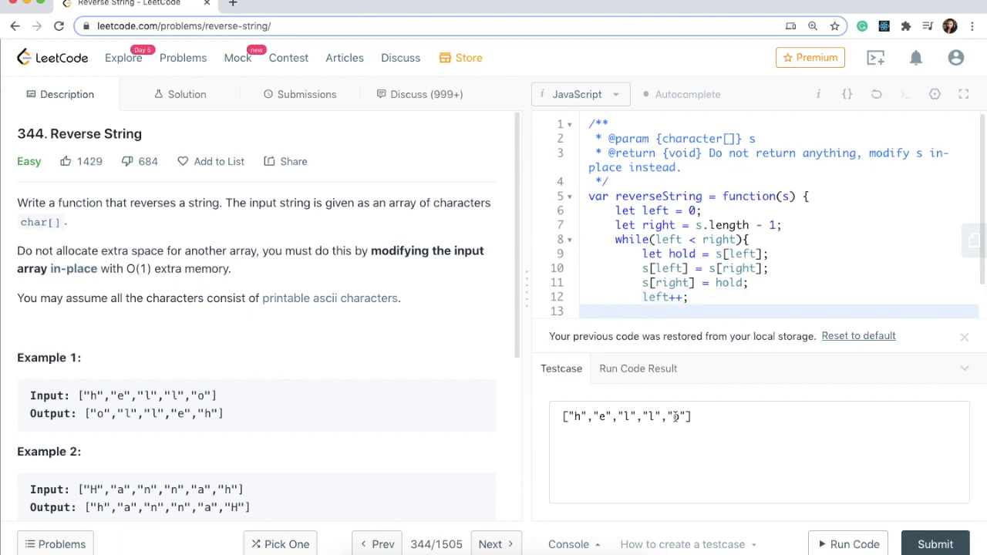
pyautogui.click(679, 416)
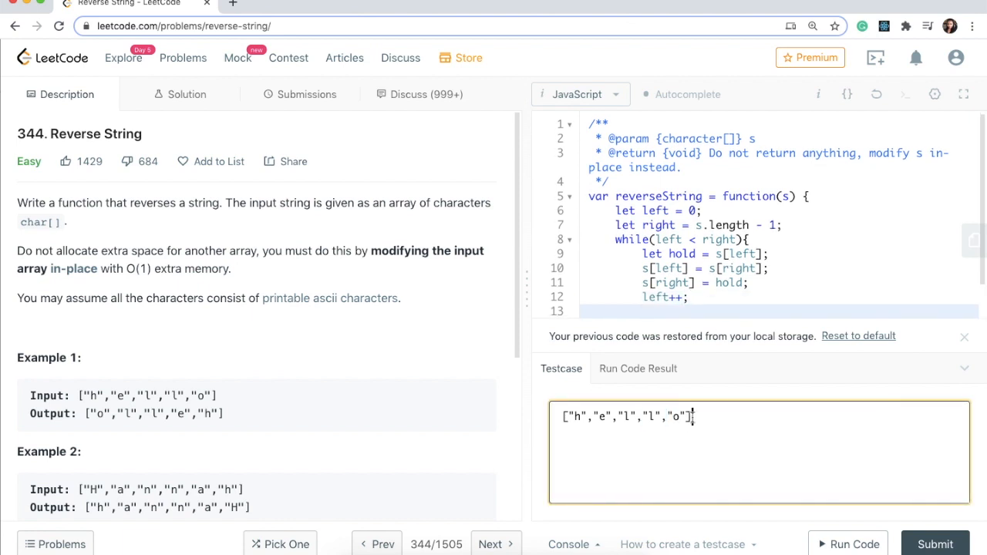
pyautogui.write('right--;')
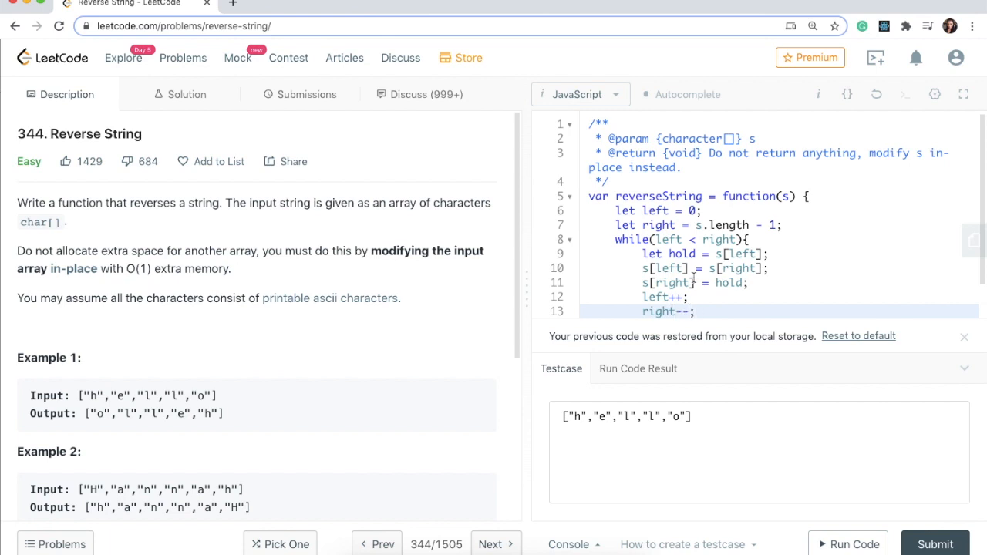
pyautogui.scroll(-3)
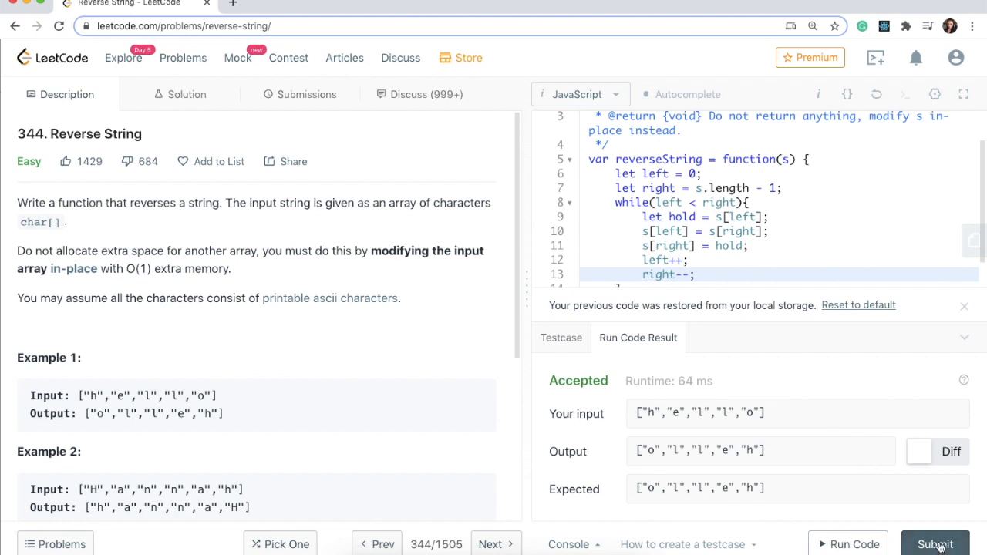
pyautogui.click(935, 543)
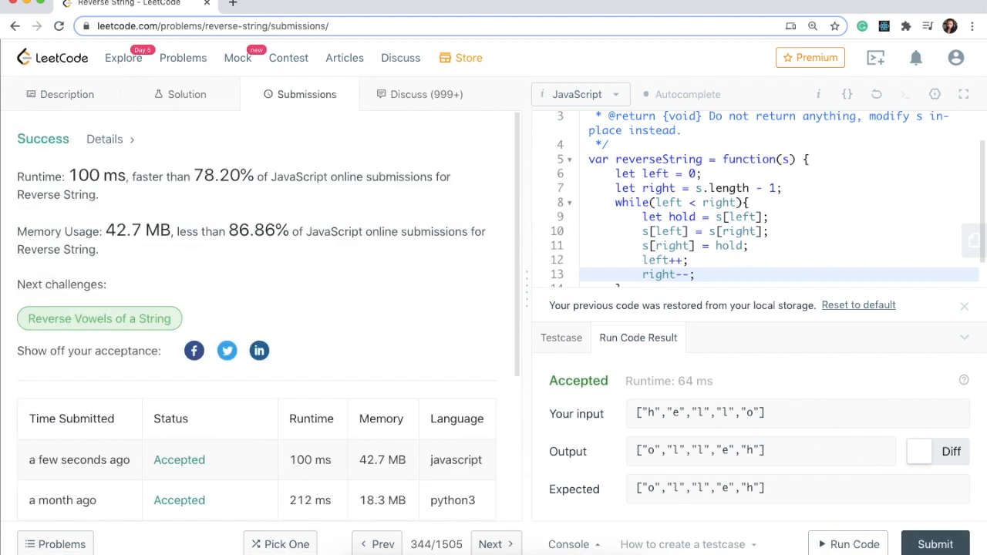